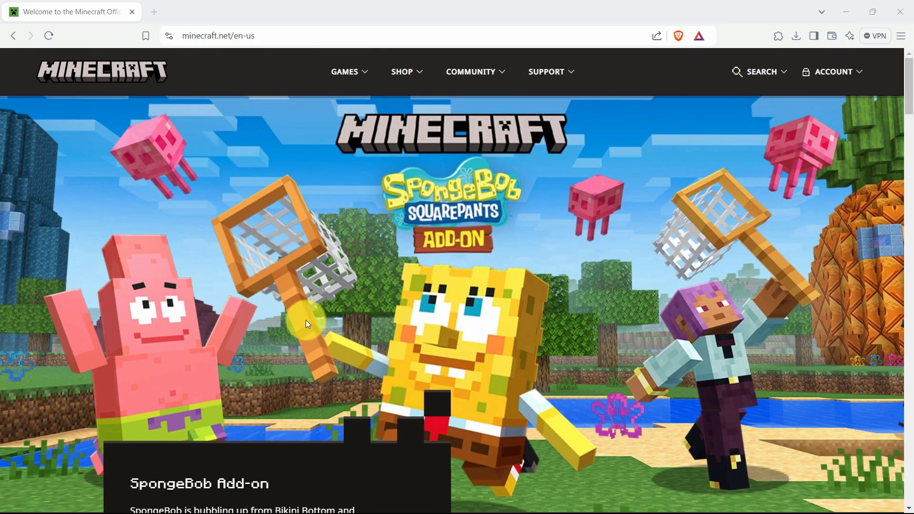
{"action": "mouse_move", "coordinate": [309, 320]}
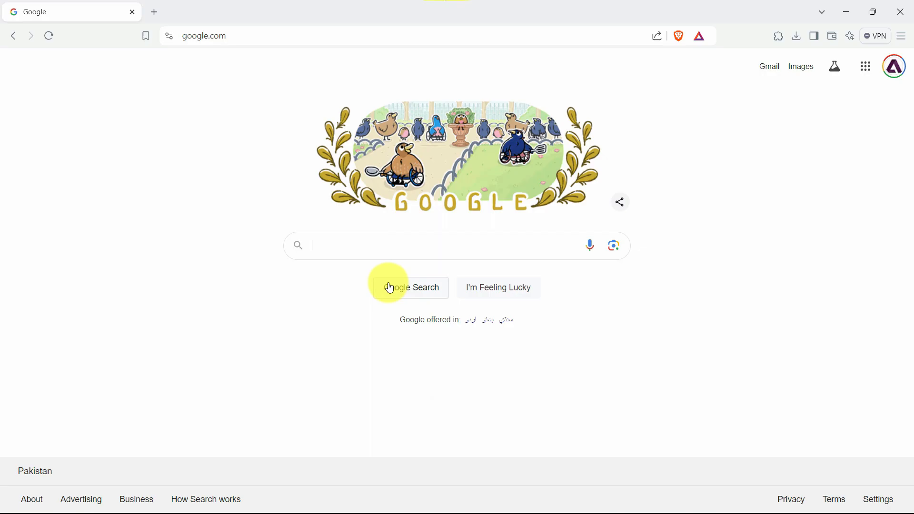
Search Google for 'minecraft'
{"action": "type", "text": "minecraft"}
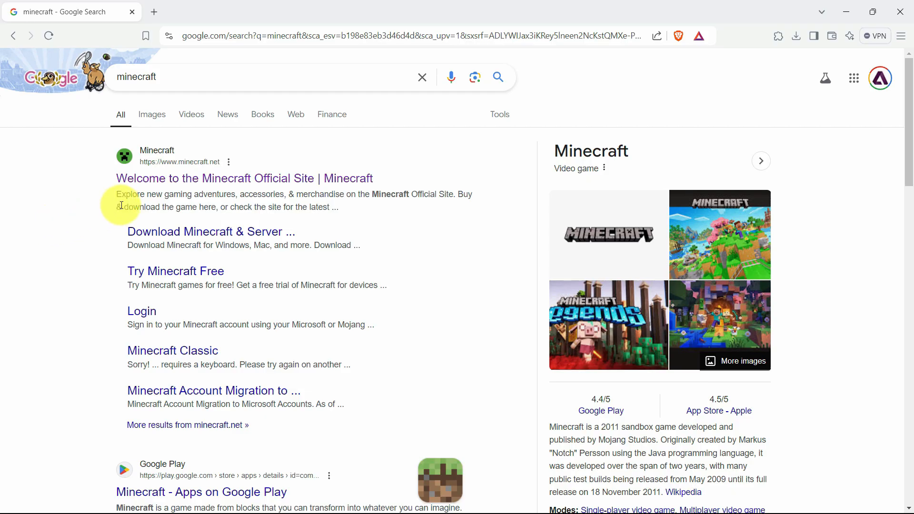
{"action": "mouse_move", "coordinate": [233, 185]}
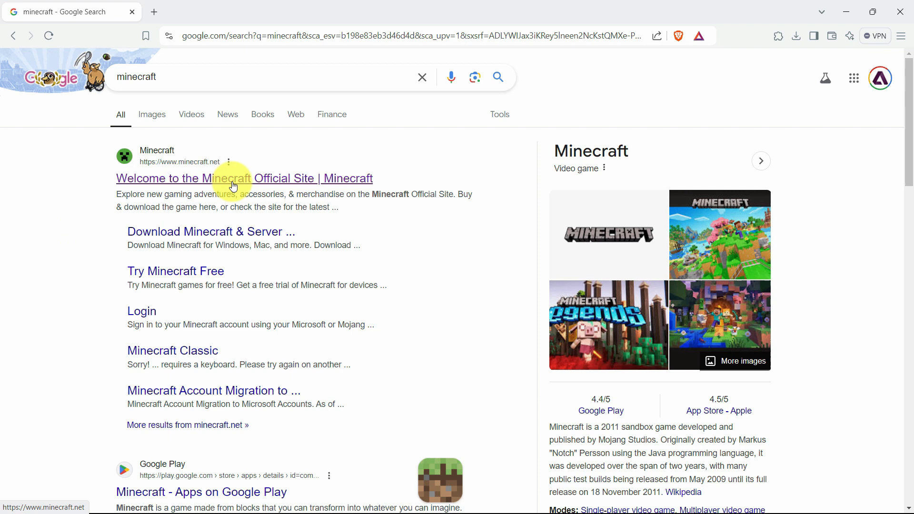
Open the official site's Minecraft Java & Bedrock page and scroll to its platform options
{"action": "left_click", "coordinate": [244, 178]}
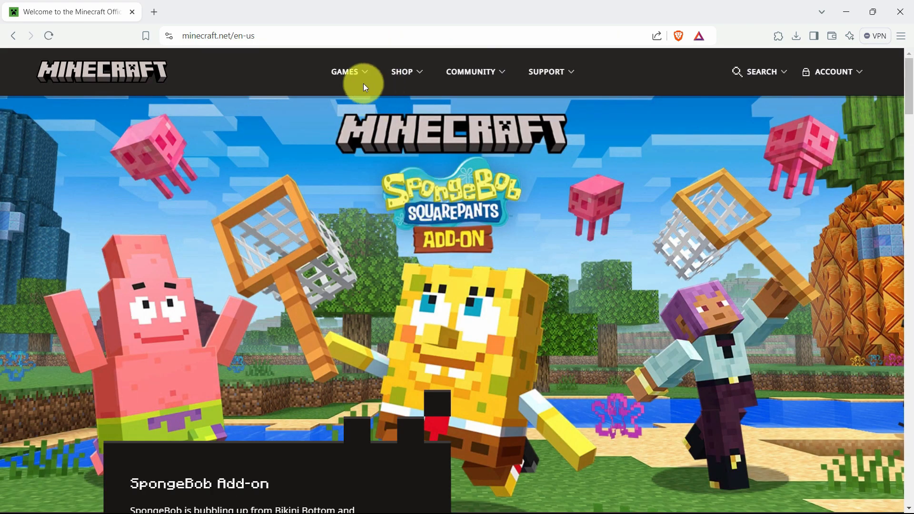
{"action": "left_click", "coordinate": [344, 71]}
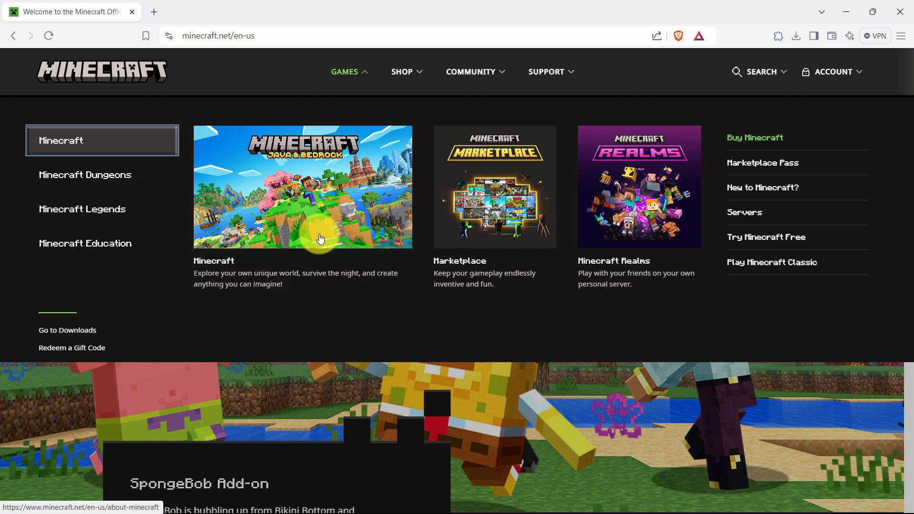
{"action": "mouse_move", "coordinate": [313, 185]}
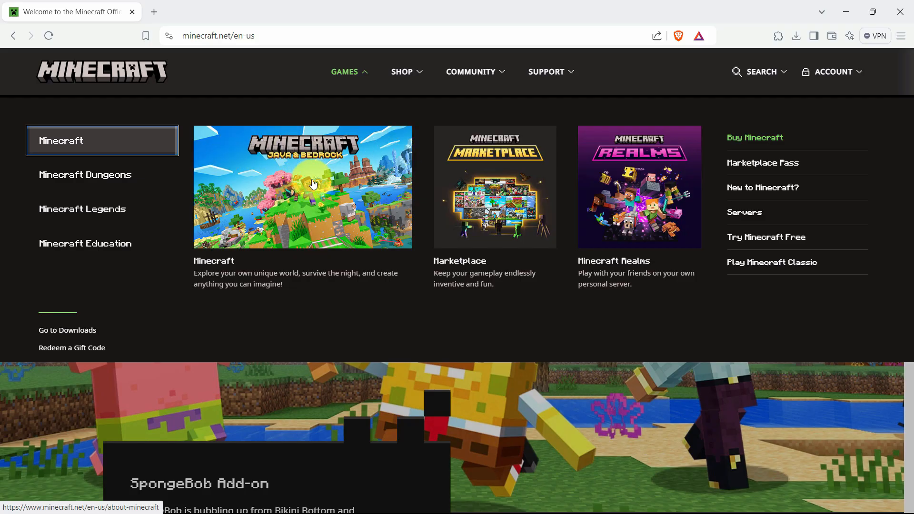
{"action": "left_click", "coordinate": [302, 187]}
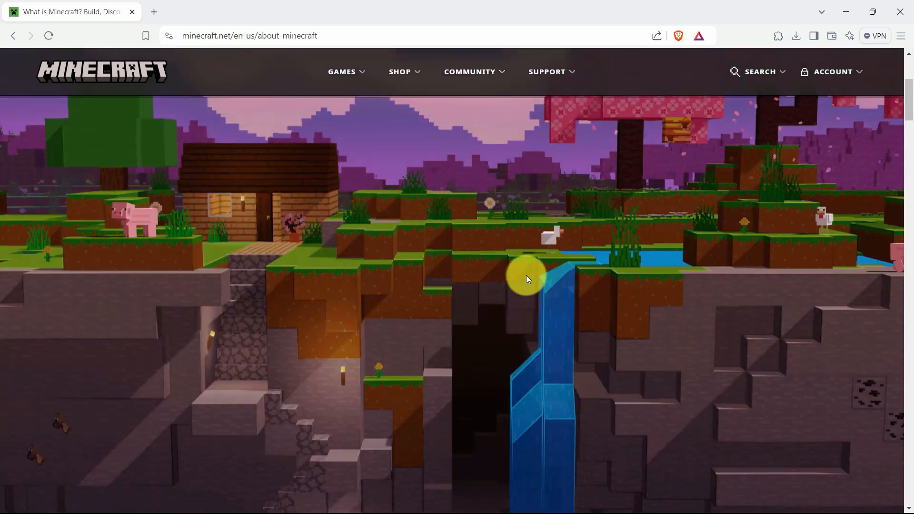
{"action": "scroll", "scroll_direction": "down", "scroll_amount": 3}
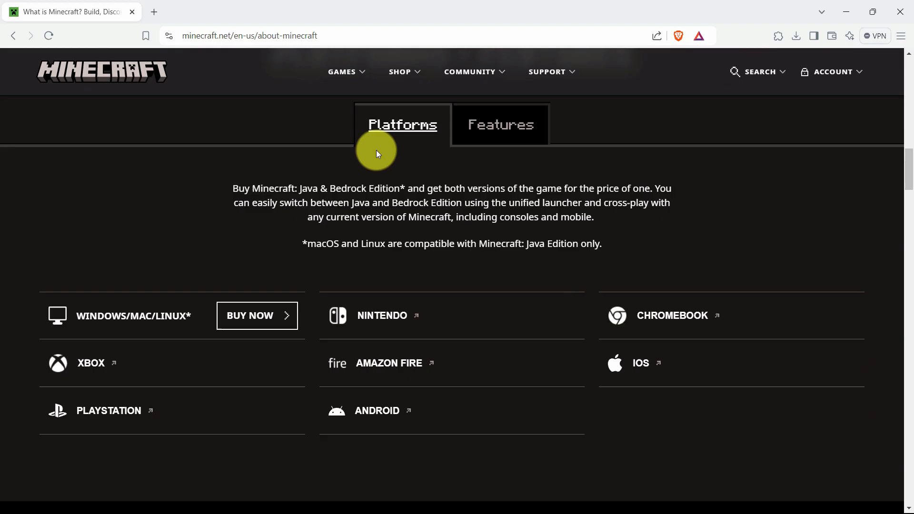
{"action": "scroll", "scroll_direction": "down", "scroll_amount": 3}
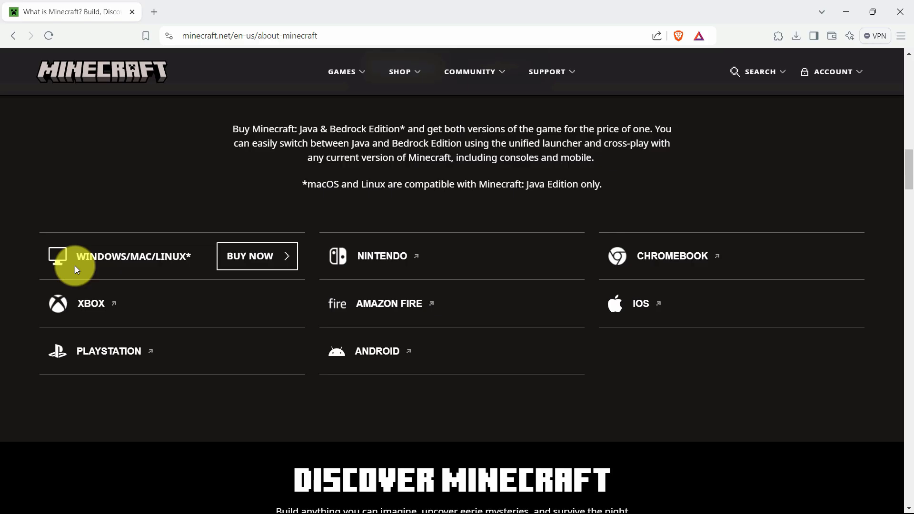
{"action": "mouse_move", "coordinate": [254, 260]}
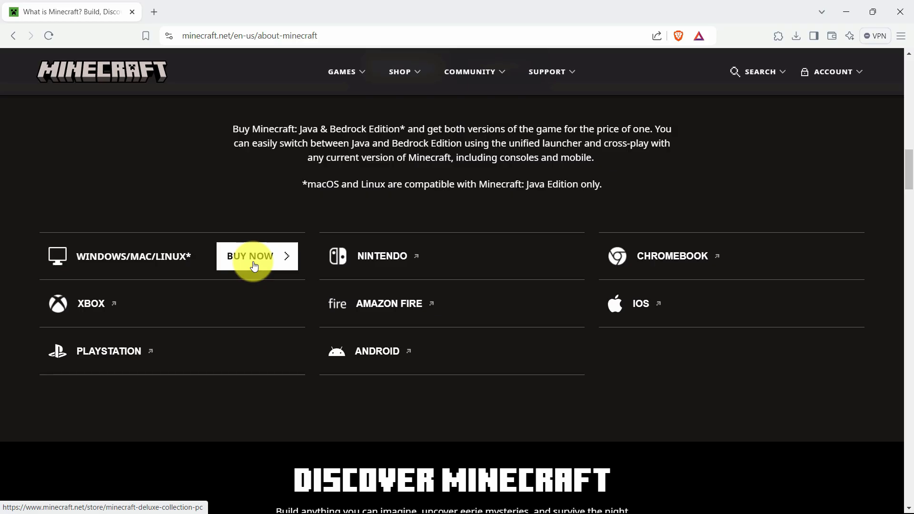
Buy the Windows/Mac/Linux Deluxe Collection and proceed to checkout
{"action": "left_click", "coordinate": [250, 257]}
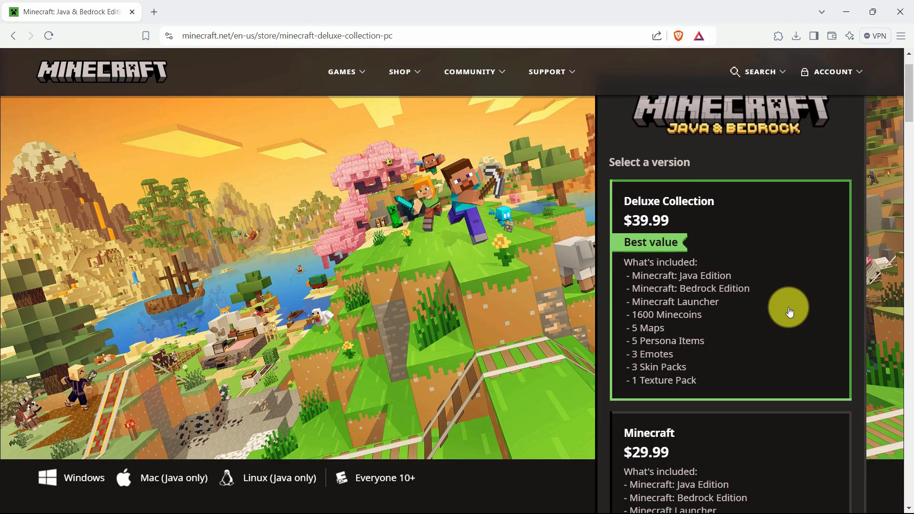
{"action": "scroll", "scroll_direction": "down", "scroll_amount": 3}
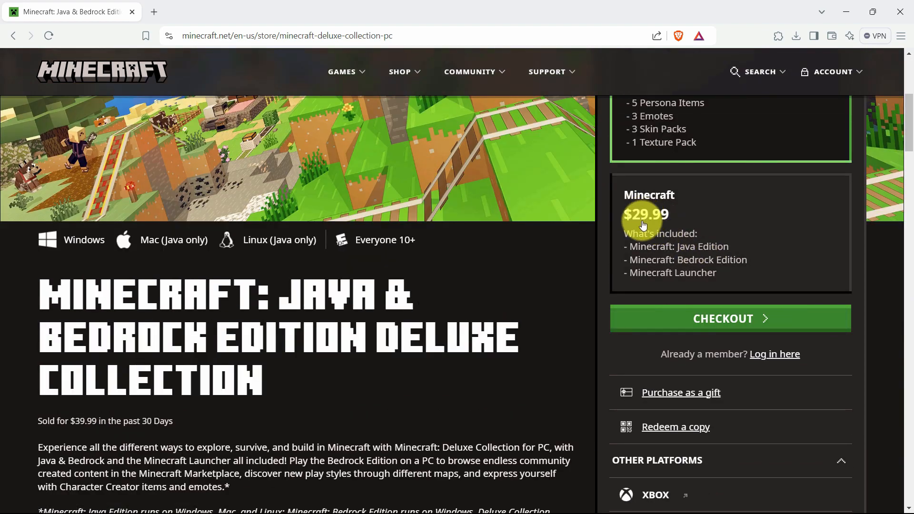
{"action": "mouse_move", "coordinate": [679, 227]}
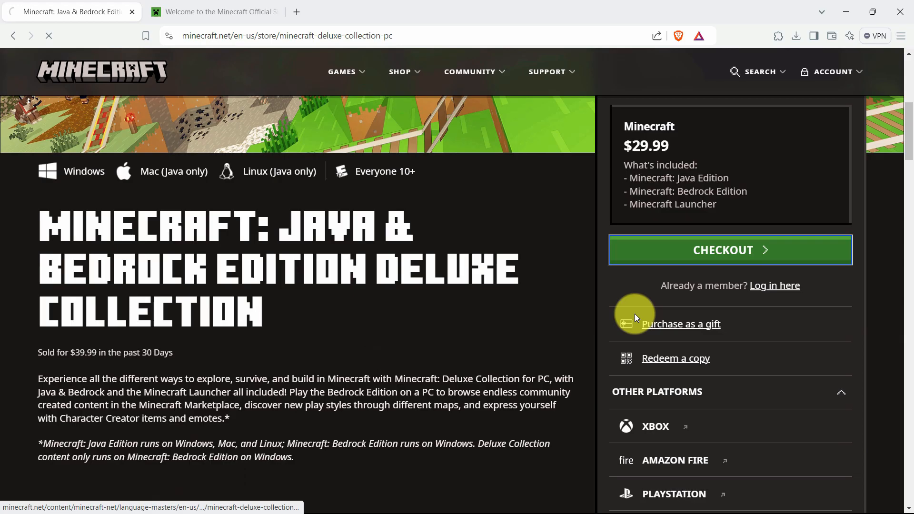
{"action": "left_click", "coordinate": [729, 250]}
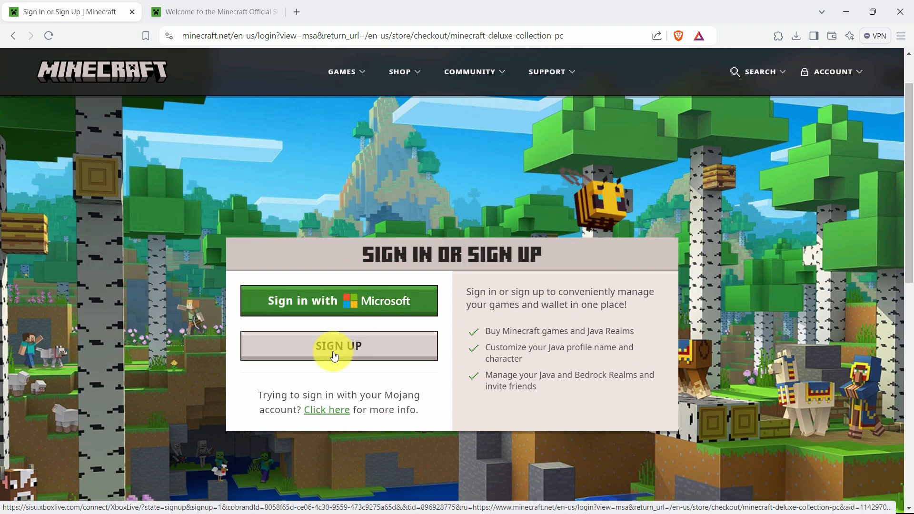
Sign in with a Microsoft account and create the Xbox gamertag 'Saadiio'
{"action": "left_click", "coordinate": [338, 301]}
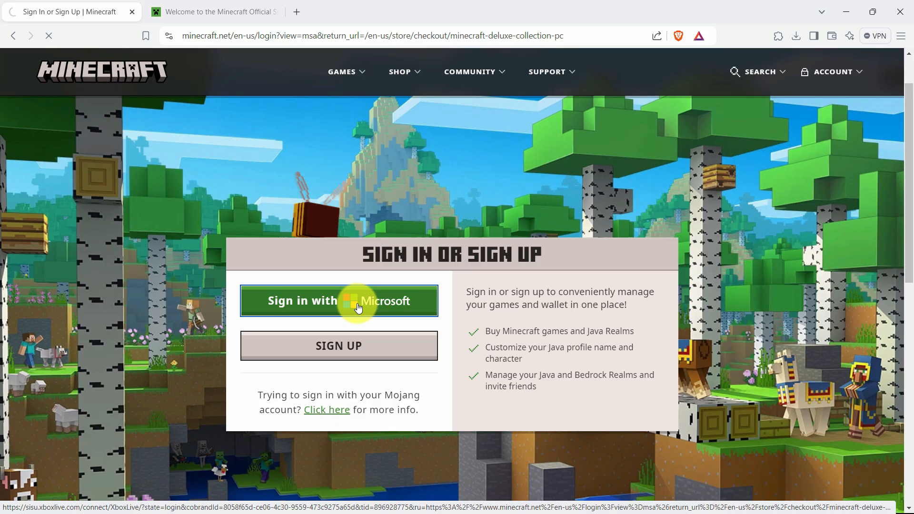
{"action": "left_click", "coordinate": [338, 301]}
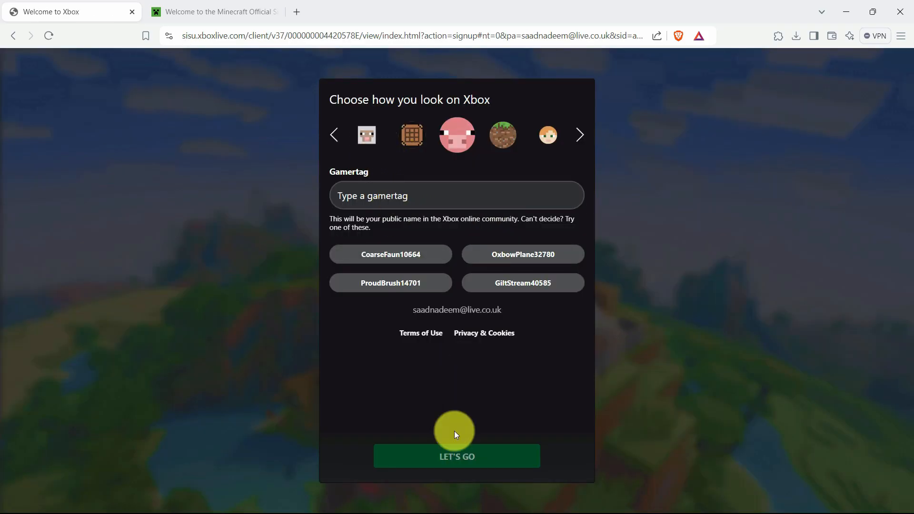
{"action": "left_click", "coordinate": [457, 195]}
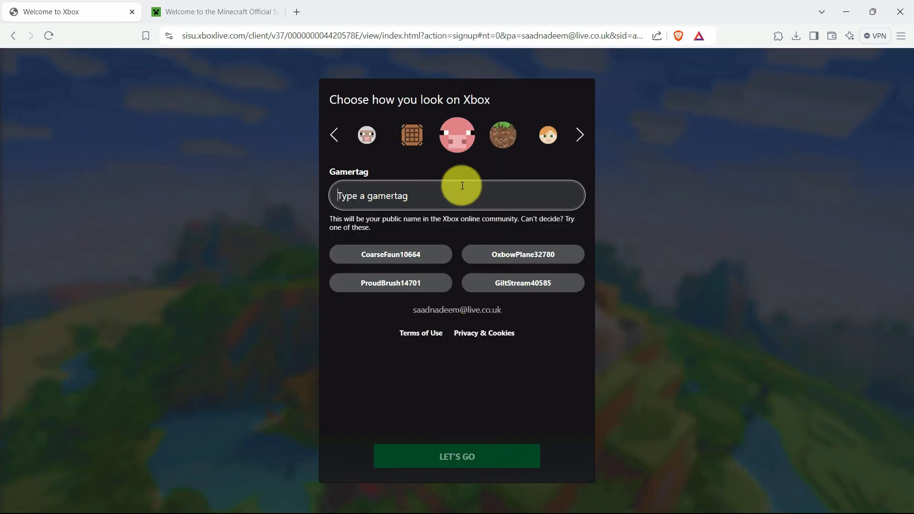
{"action": "type", "text": "Saadiio"}
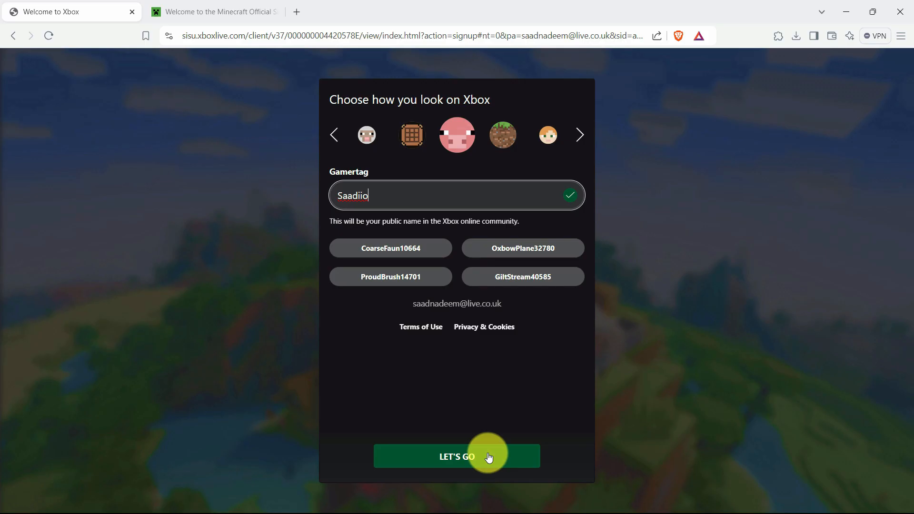
{"action": "left_click", "coordinate": [457, 457]}
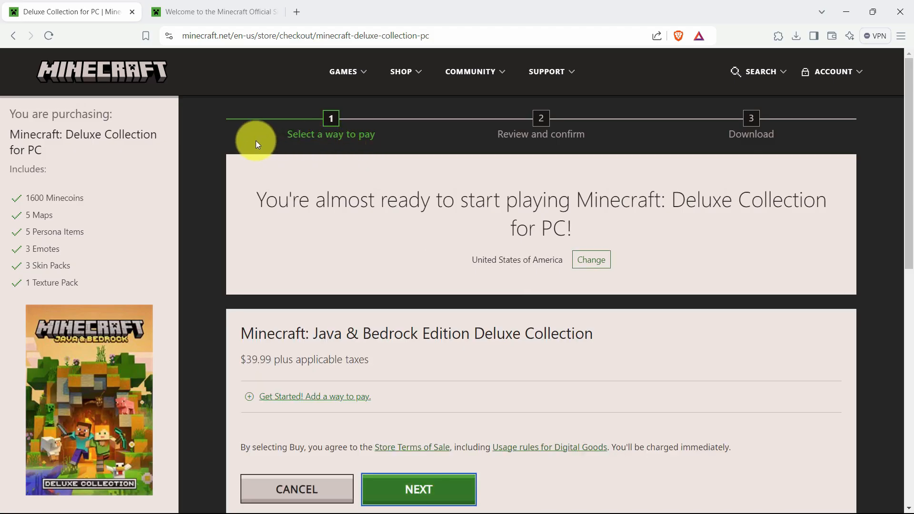
{"action": "mouse_move", "coordinate": [591, 261]}
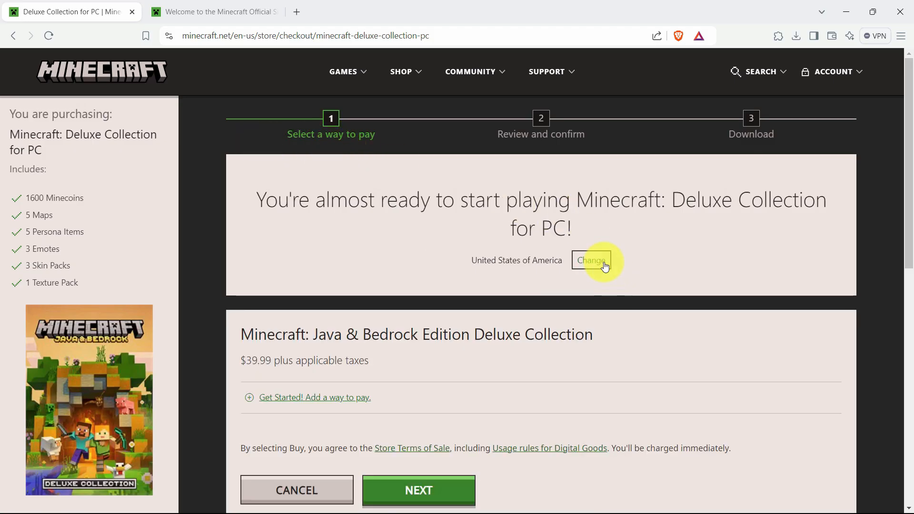
Set the checkout country/region to Pakistan
{"action": "type", "text": "pa"}
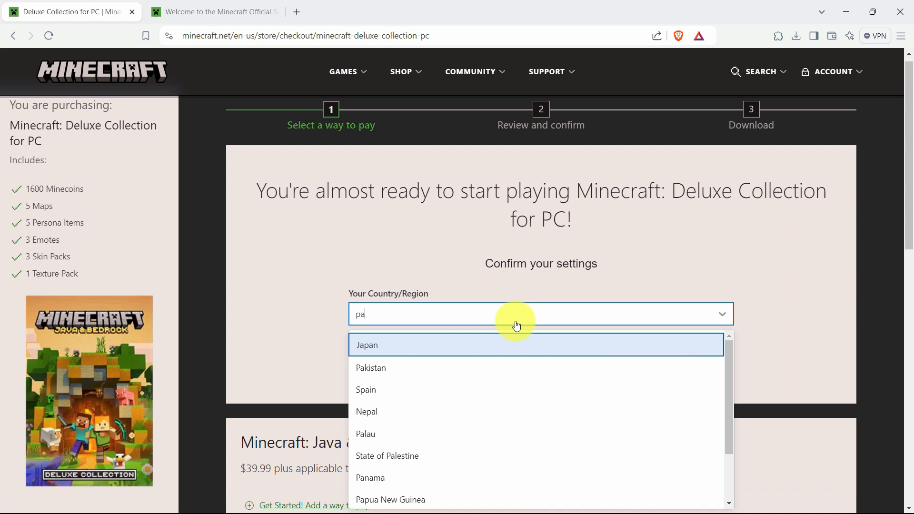
{"action": "left_click", "coordinate": [371, 368]}
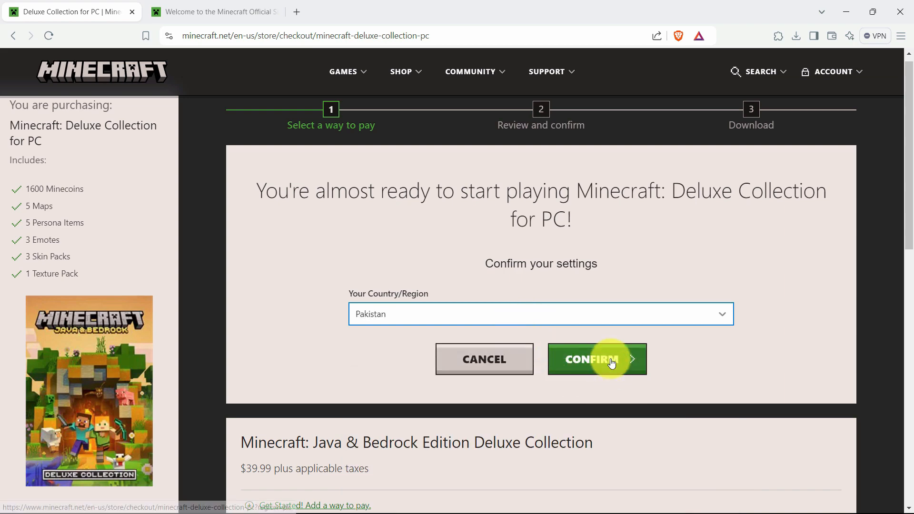
{"action": "left_click", "coordinate": [596, 359]}
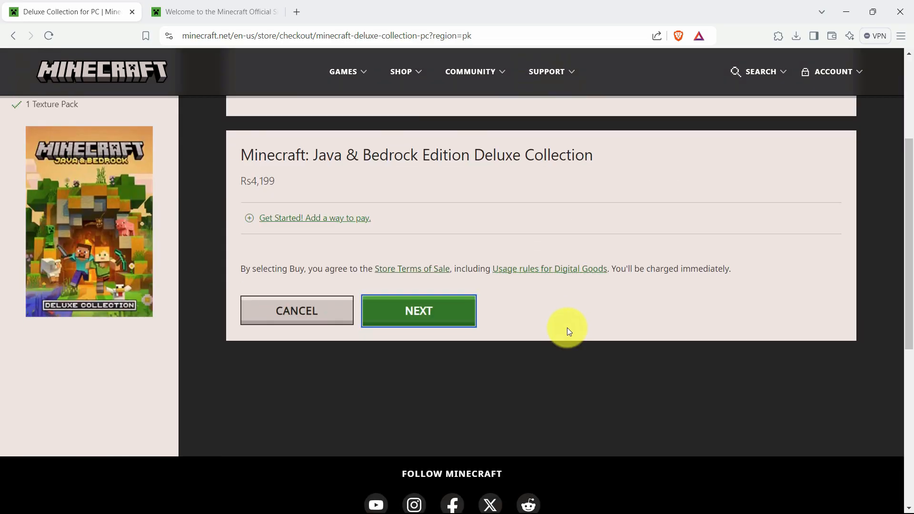
{"action": "mouse_move", "coordinate": [232, 167]}
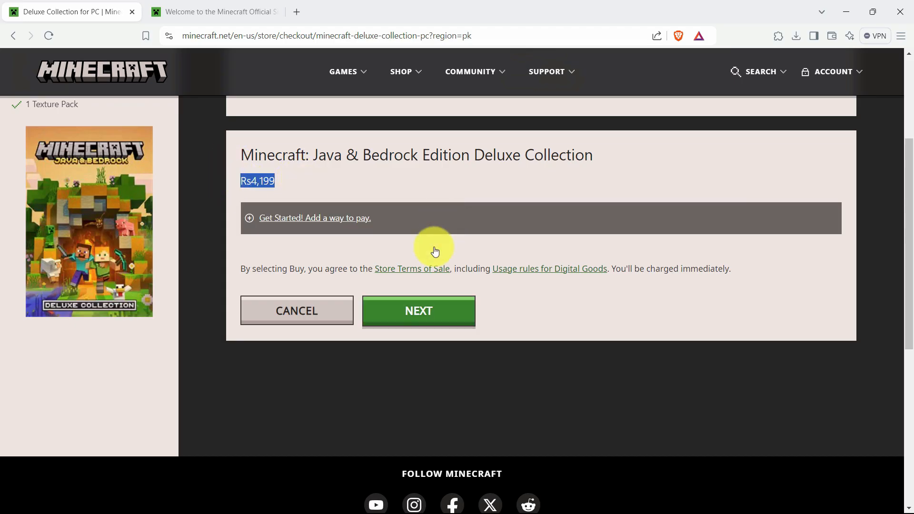
Choose 'Add a way to pay' to show the credit/debit card form
{"action": "left_click", "coordinate": [418, 310]}
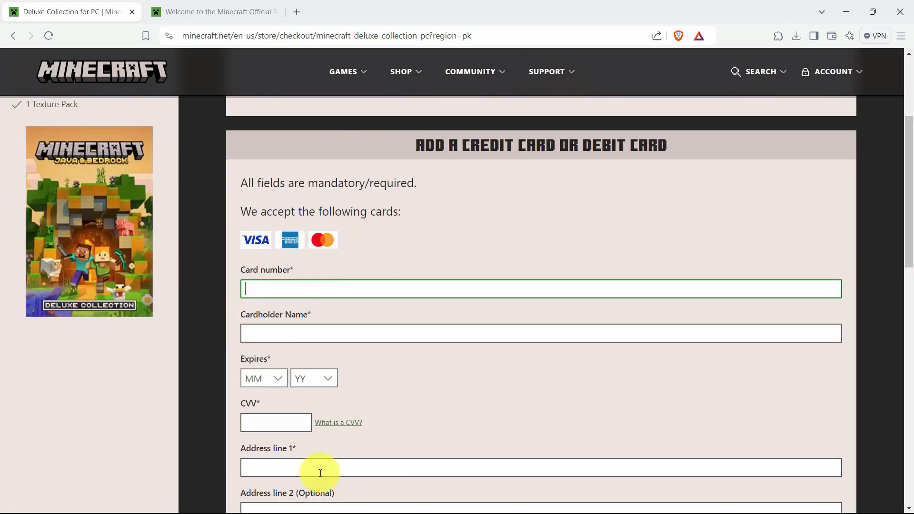
{"action": "scroll", "scroll_direction": "down", "scroll_amount": 3}
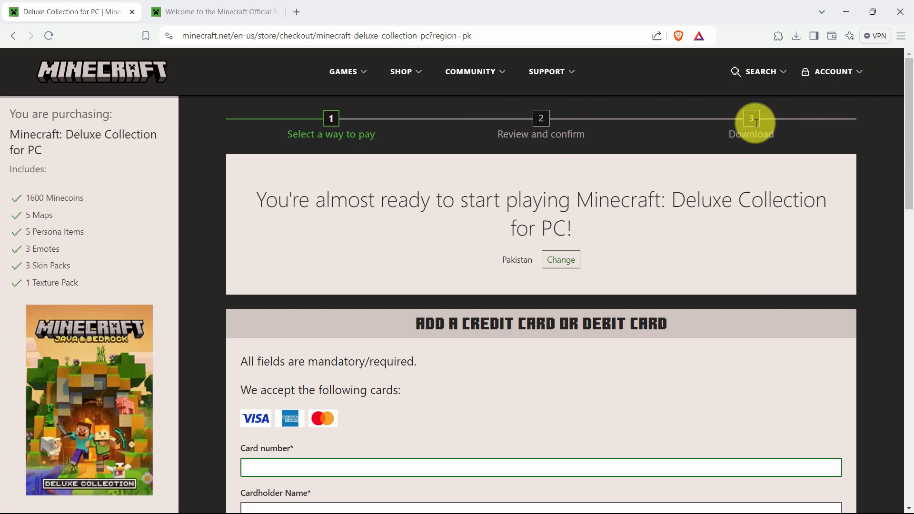
{"action": "mouse_move", "coordinate": [650, 241]}
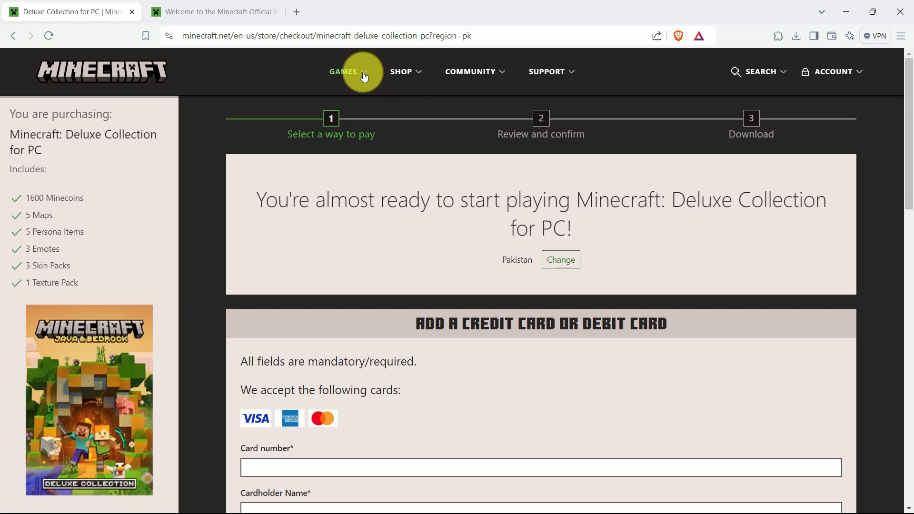
Go to Try Minecraft Free and download the Java Edition installer for Windows
{"action": "left_click", "coordinate": [343, 71]}
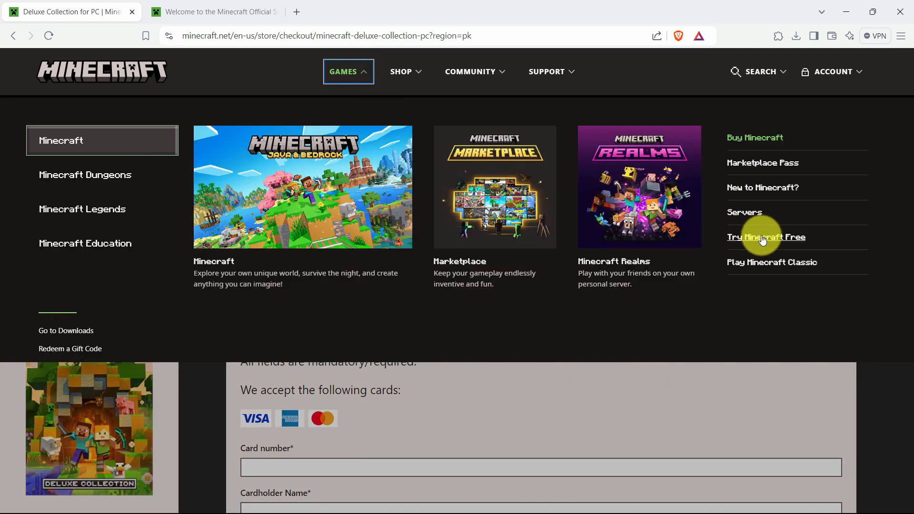
{"action": "left_click", "coordinate": [766, 236]}
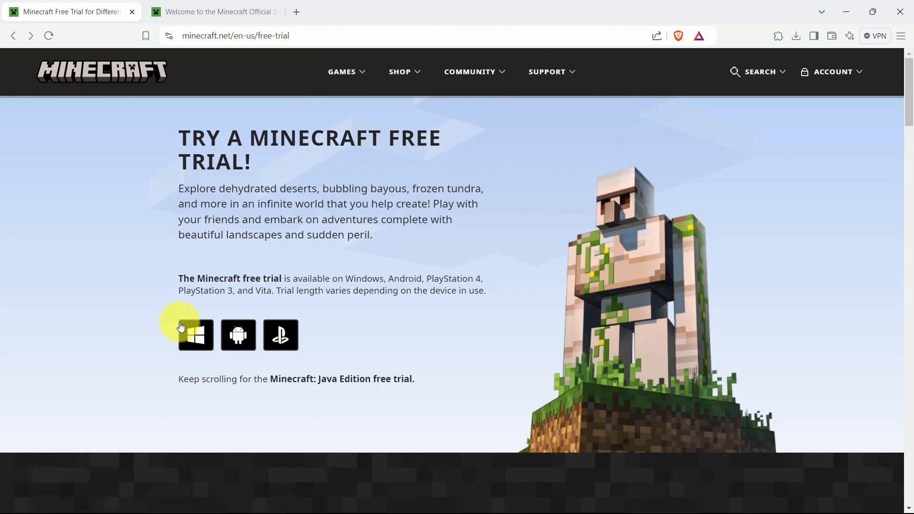
{"action": "scroll", "scroll_direction": "down", "scroll_amount": 3}
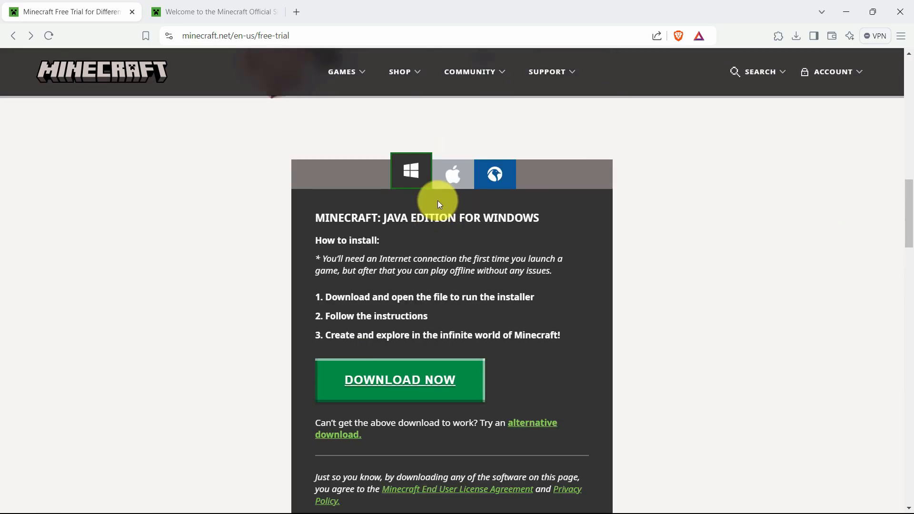
{"action": "mouse_move", "coordinate": [400, 385]}
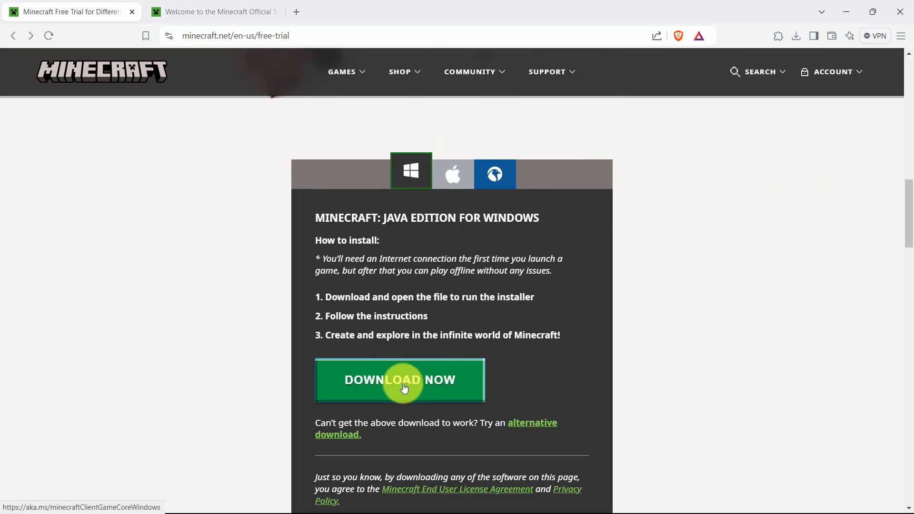
{"action": "left_click", "coordinate": [400, 382]}
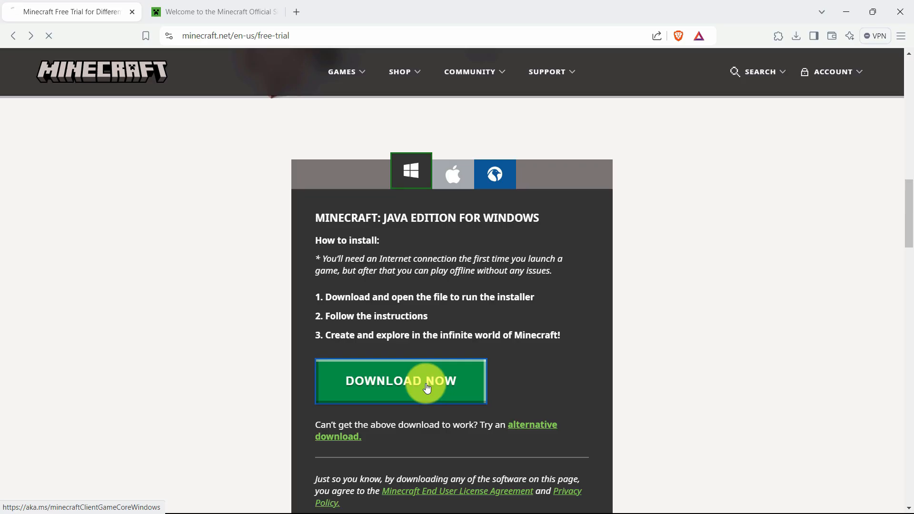
{"action": "left_click", "coordinate": [400, 382]}
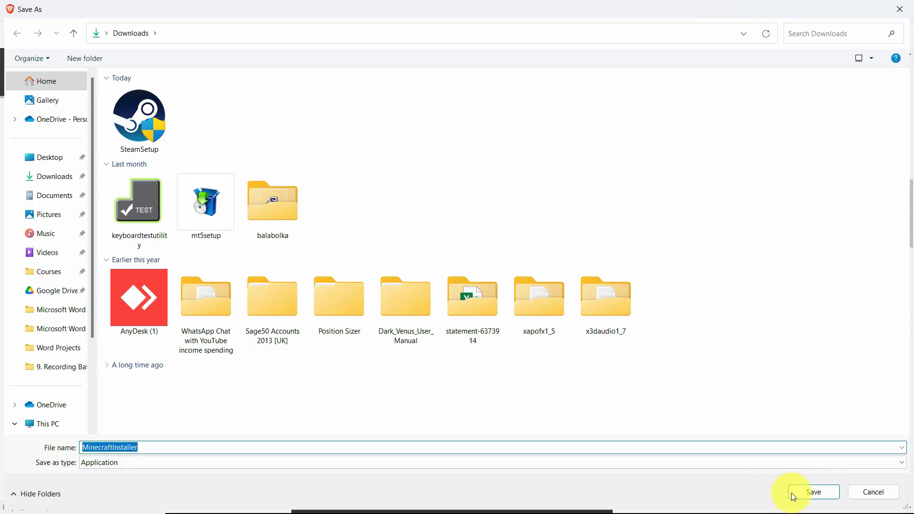
Save MinecraftInstaller.exe to Downloads and show it in its folder
{"action": "left_click", "coordinate": [813, 492]}
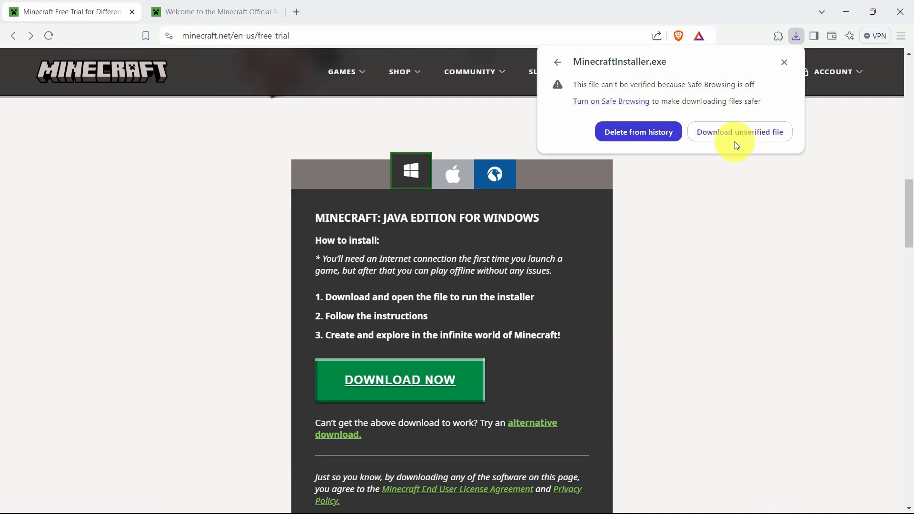
{"action": "mouse_move", "coordinate": [737, 141]}
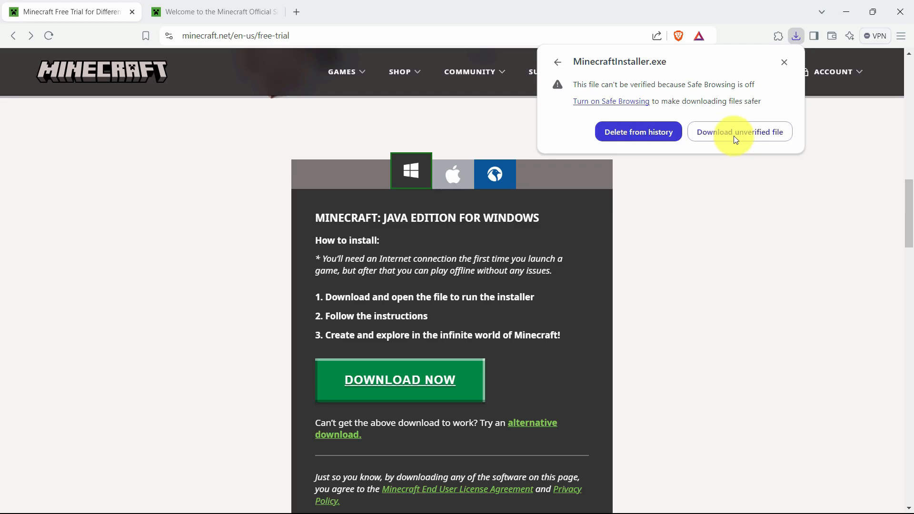
{"action": "mouse_move", "coordinate": [757, 142]}
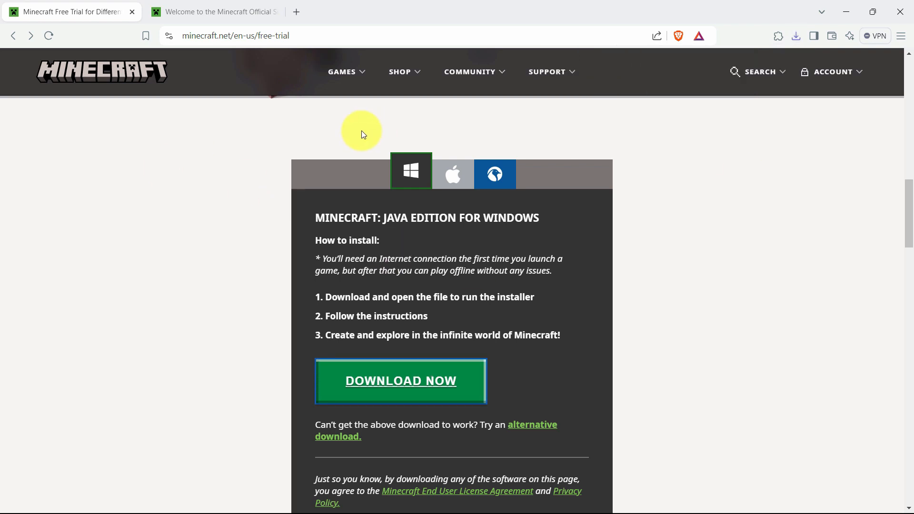
{"action": "mouse_move", "coordinate": [285, 35]}
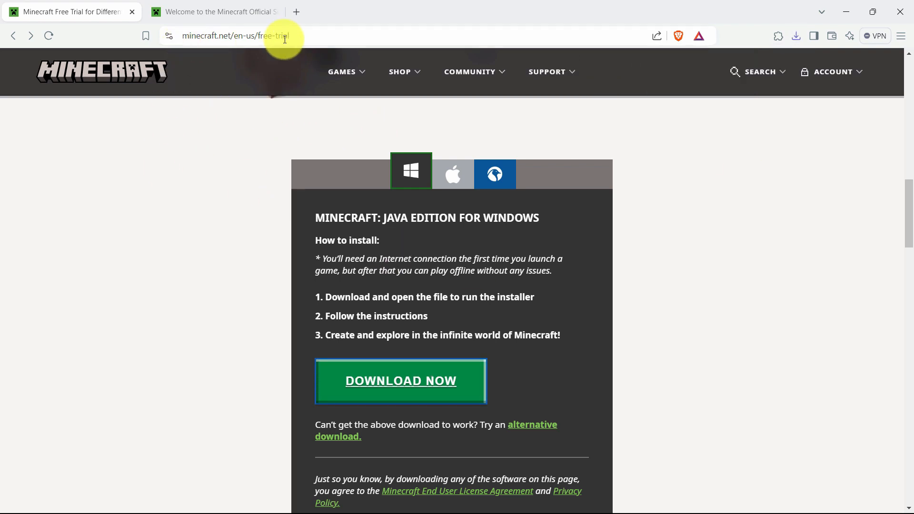
{"action": "mouse_move", "coordinate": [253, 172]}
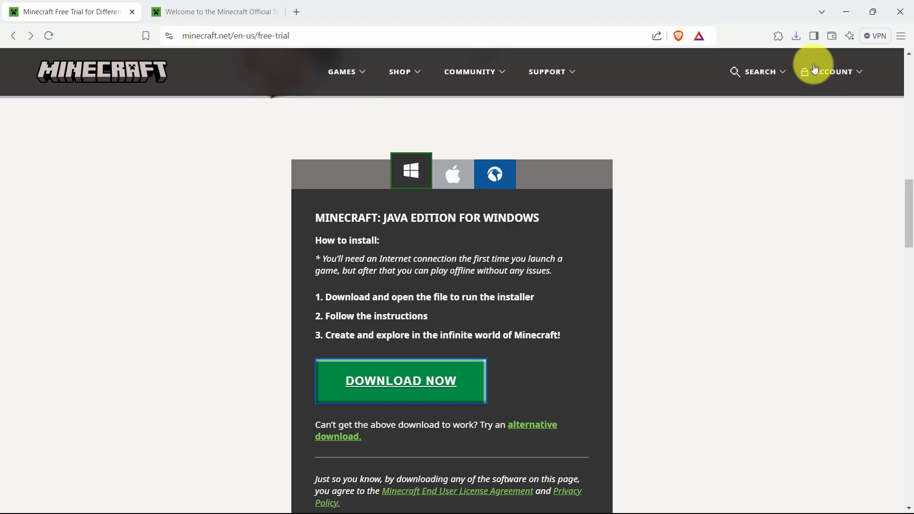
{"action": "left_click", "coordinate": [795, 36]}
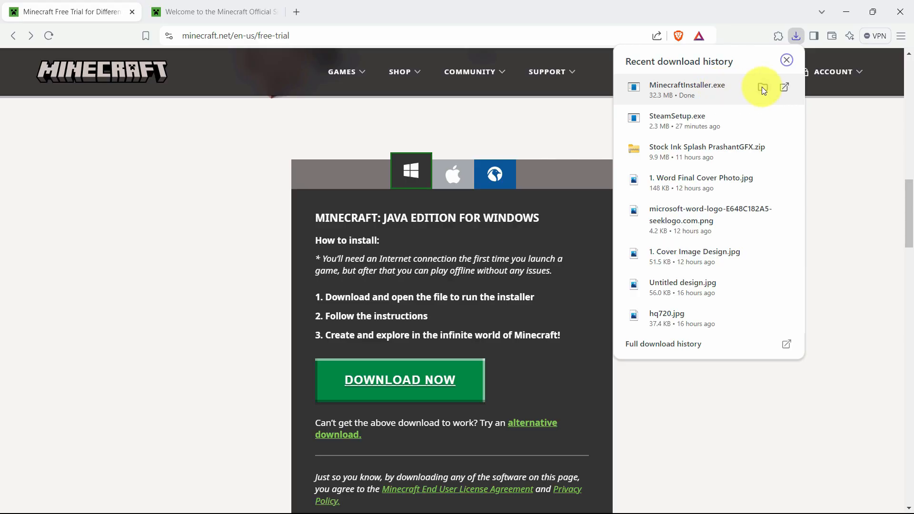
{"action": "left_click", "coordinate": [763, 89]}
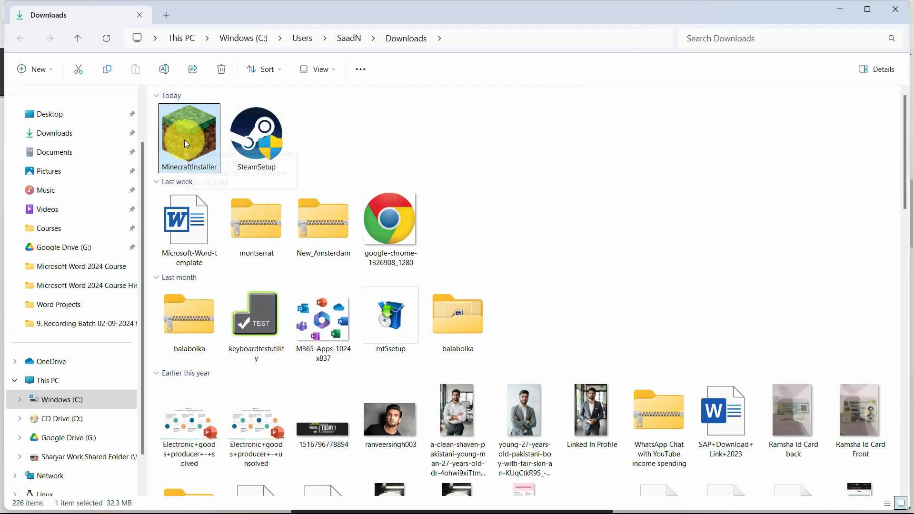
Run MinecraftInstaller, install the Minecraft Launcher, and launch it when done
{"action": "double_click", "coordinate": [188, 136]}
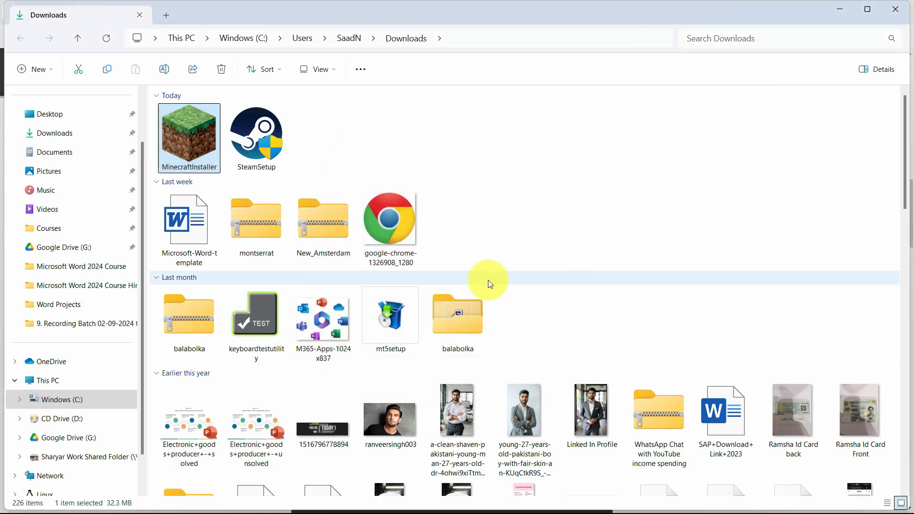
{"action": "double_click", "coordinate": [189, 137]}
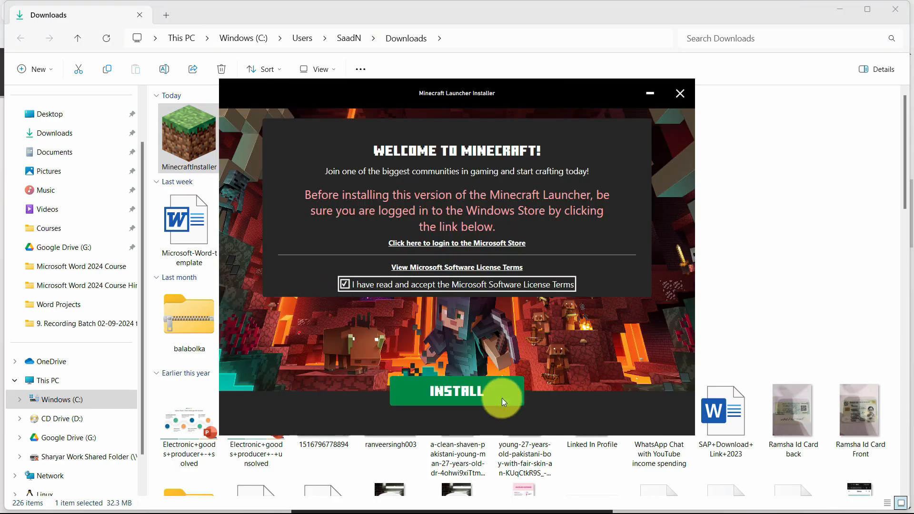
{"action": "left_click", "coordinate": [457, 392]}
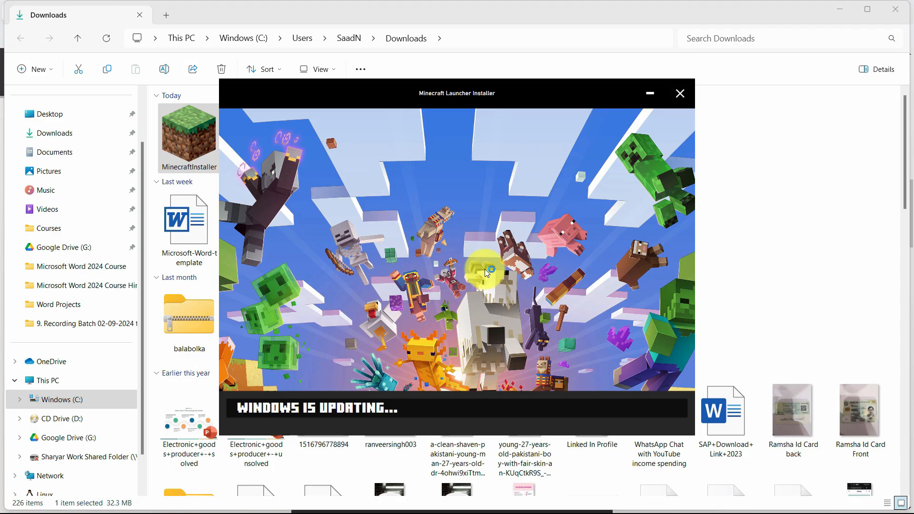
{"action": "mouse_move", "coordinate": [638, 335]}
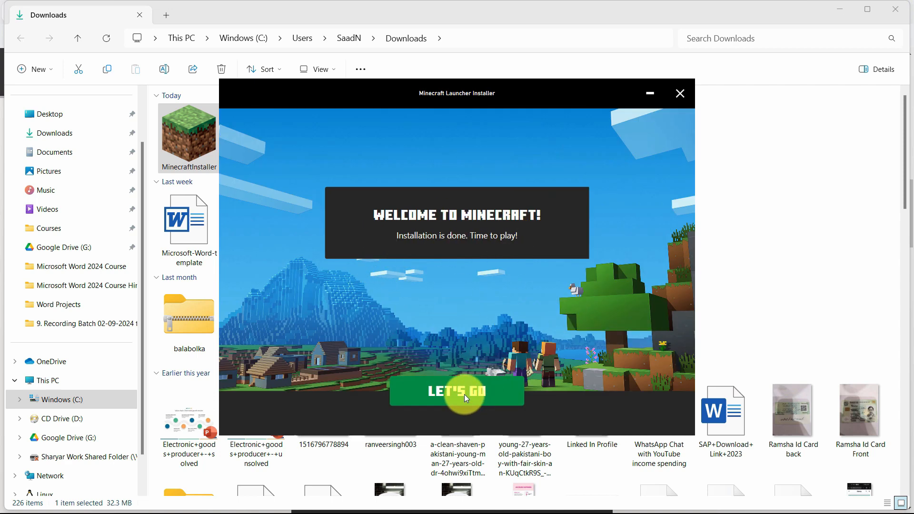
{"action": "left_click", "coordinate": [457, 392]}
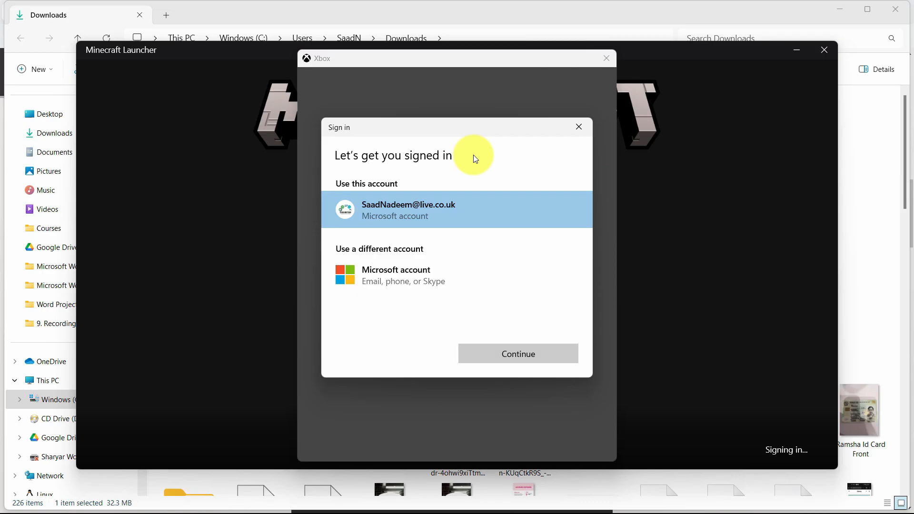
Continue the Xbox sign-in with the listed Microsoft account
{"action": "left_click", "coordinate": [517, 353]}
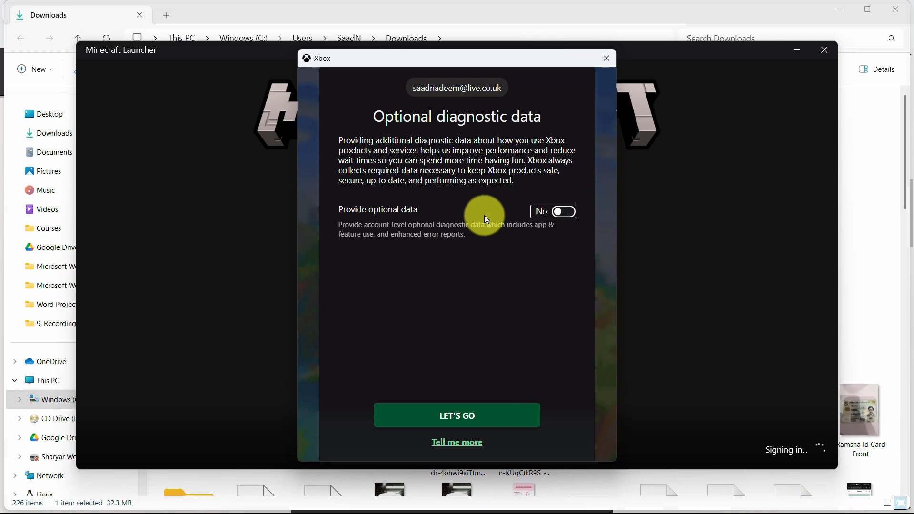
{"action": "mouse_move", "coordinate": [380, 400]}
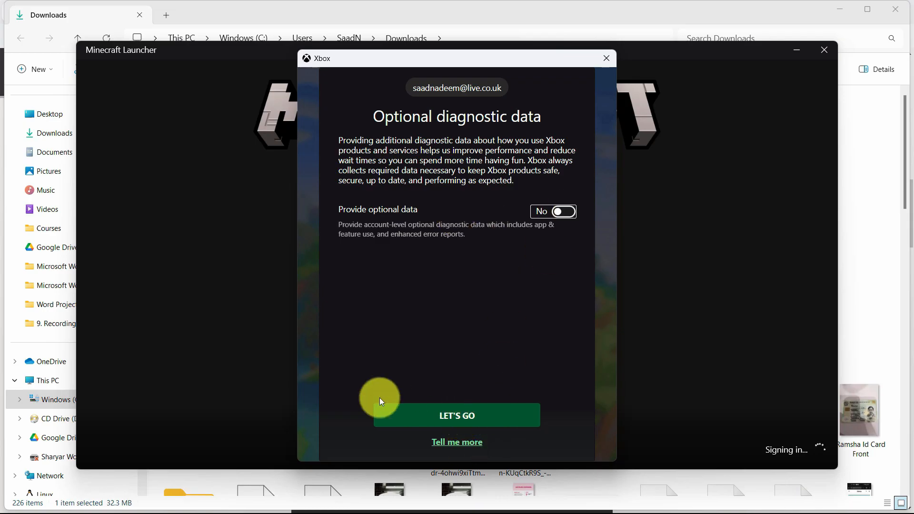